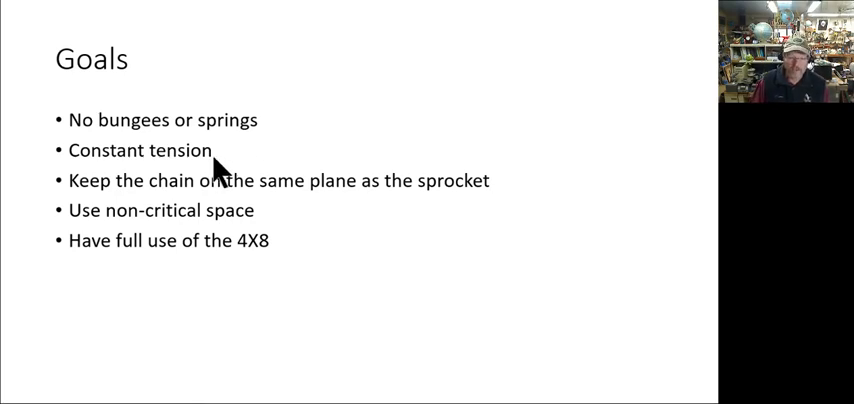
pyautogui.moveTo(364, 204)
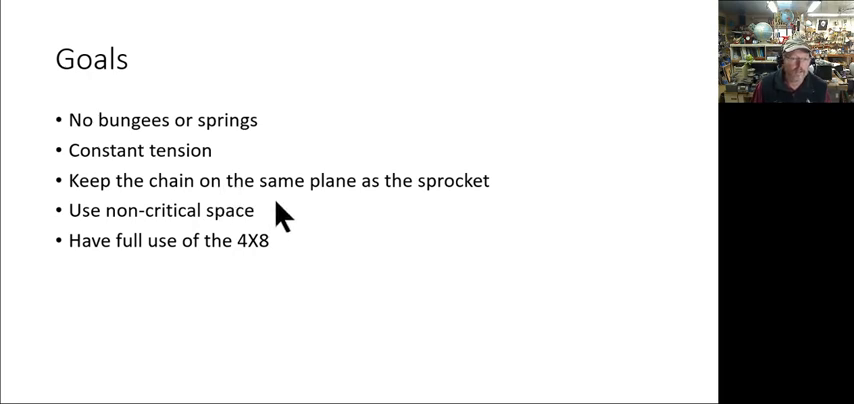
pyautogui.moveTo(276, 228)
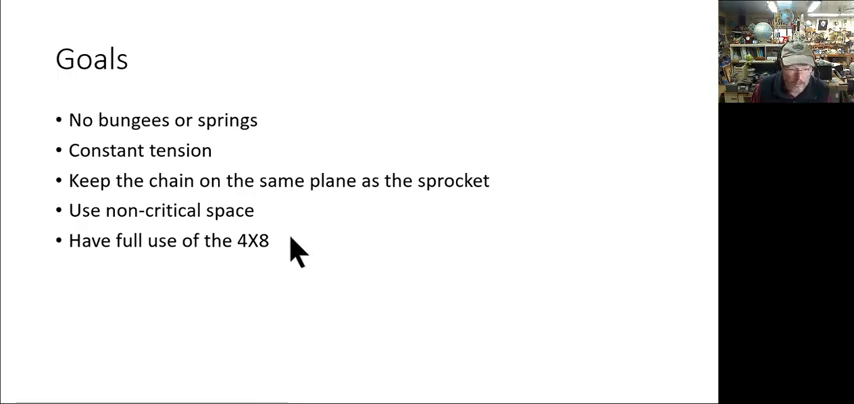
pyautogui.moveTo(672, 350)
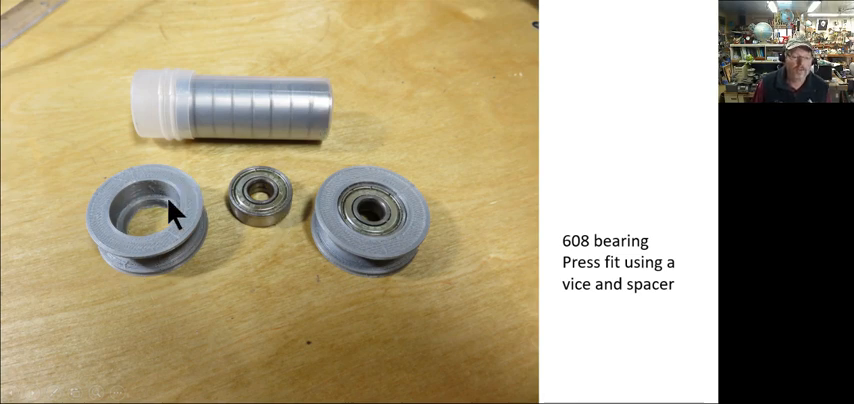
pyautogui.moveTo(420, 200)
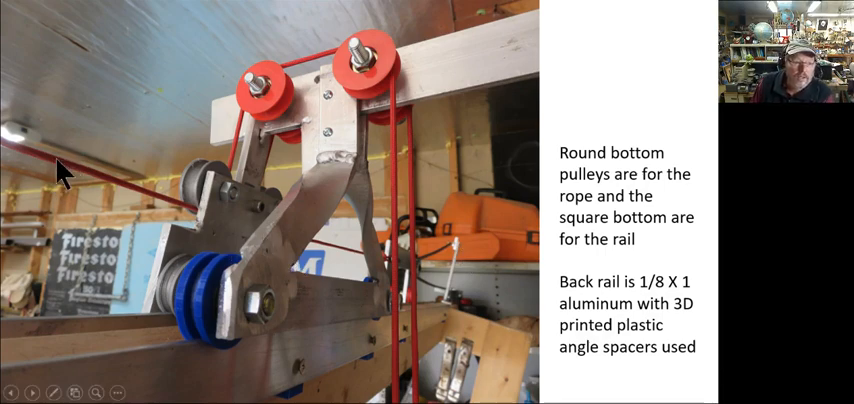
pyautogui.moveTo(392, 150)
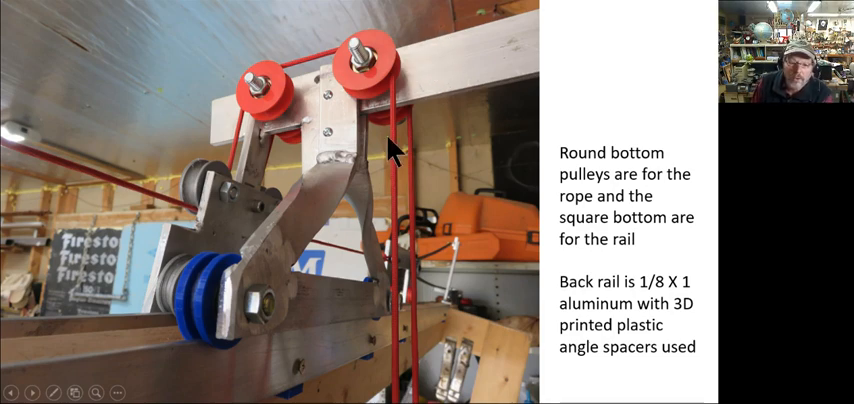